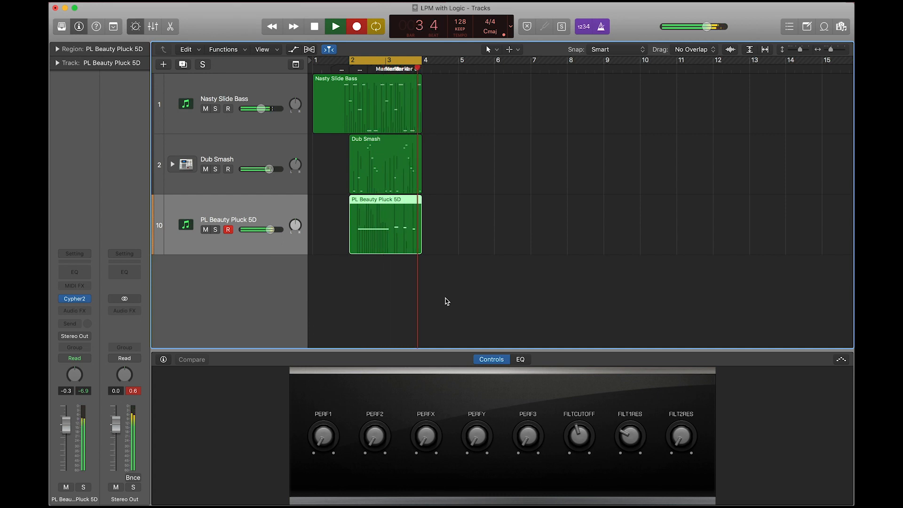
pyautogui.click(335, 27)
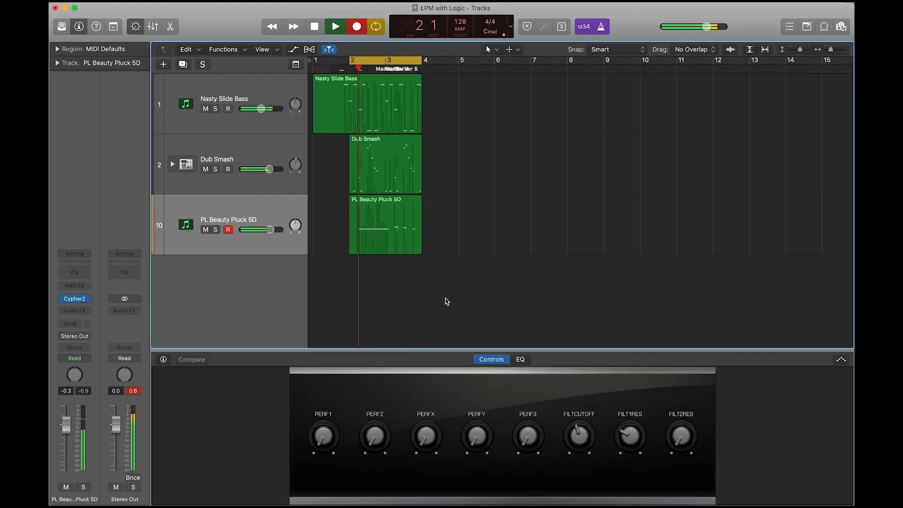
pyautogui.click(335, 27)
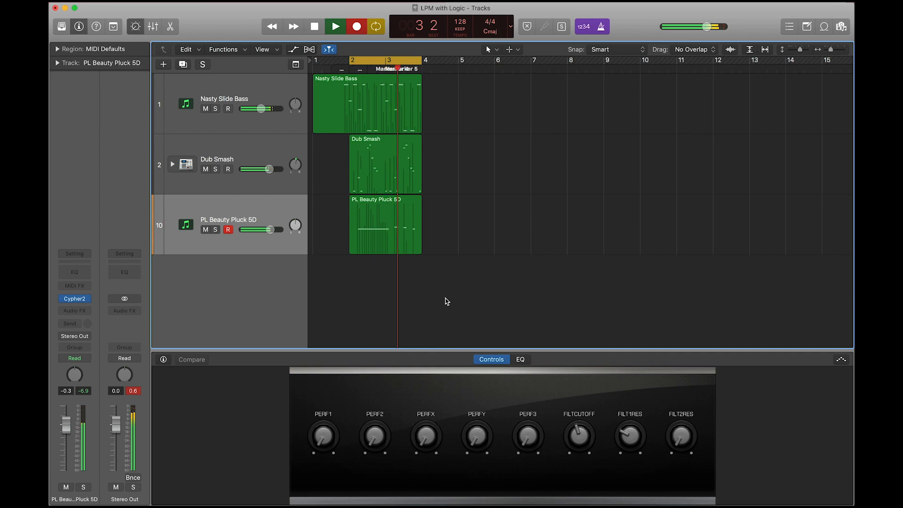